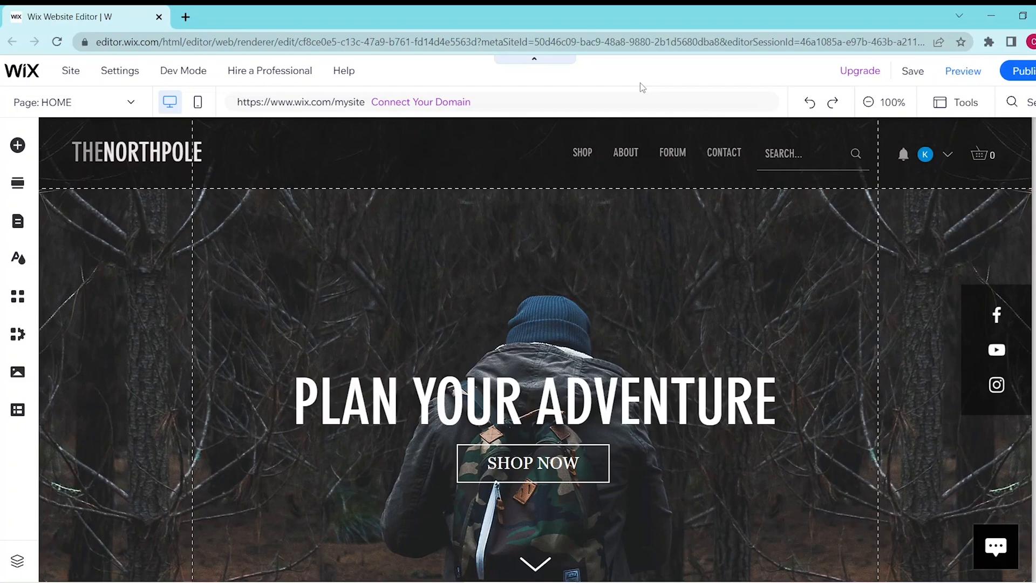
mouse_move(404, 85)
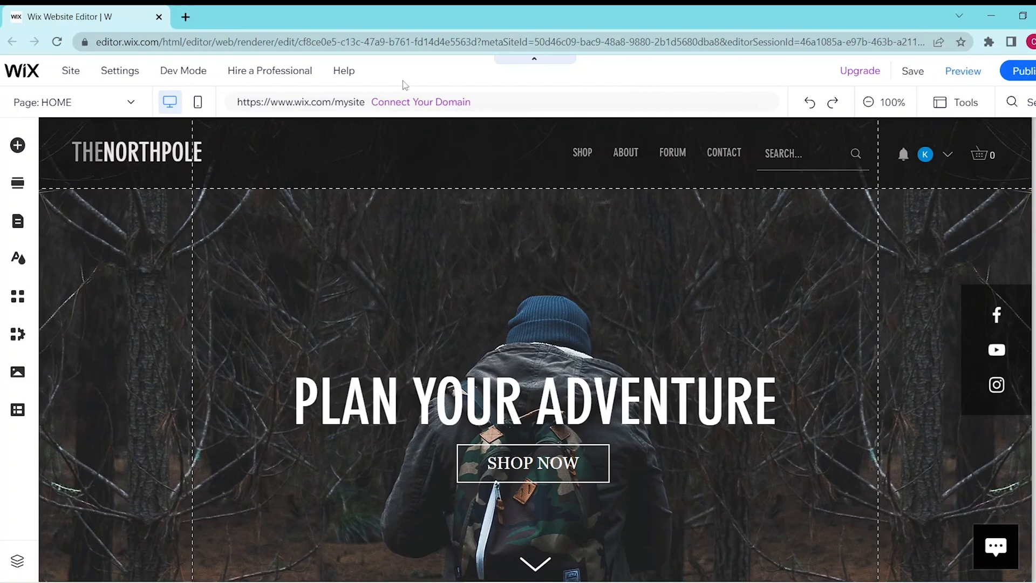
mouse_move(17, 183)
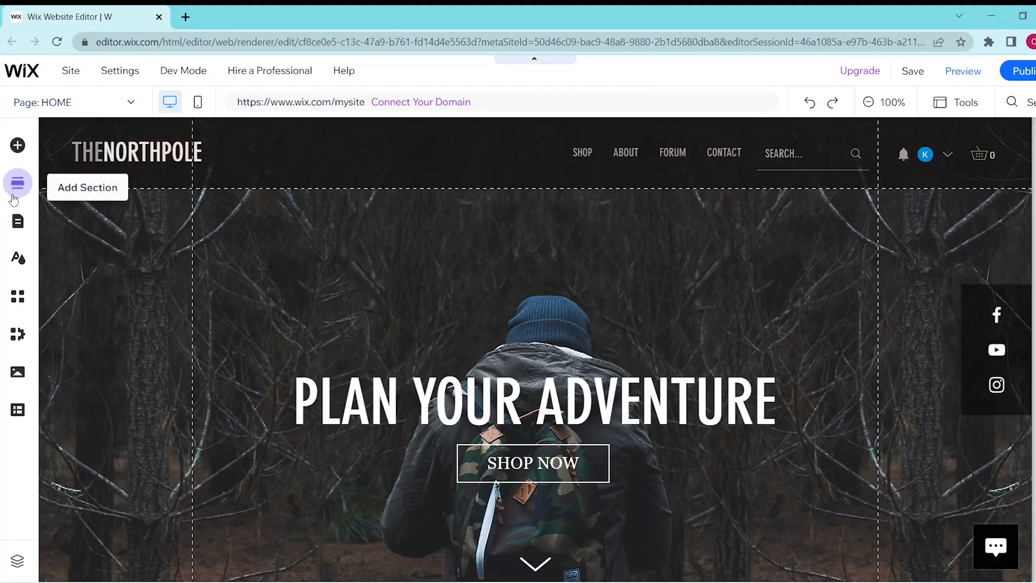
Step: Open Pages & Menu to list Home, Shop, About, Forum, Contact, FAQ and Shipping & Returns
click(17, 221)
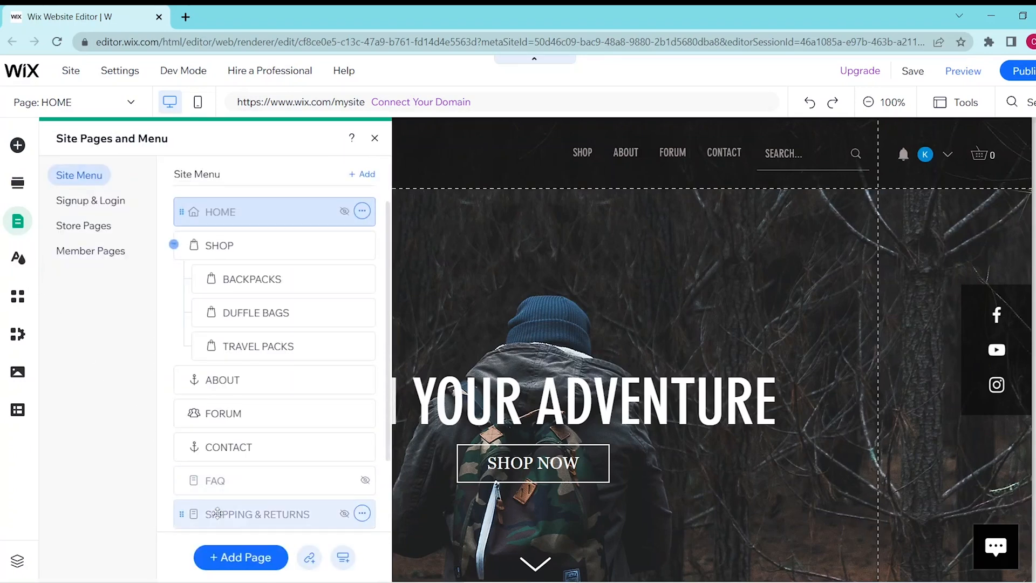
Step: Bring up the Add Page window with its Blog page option and preview
click(240, 557)
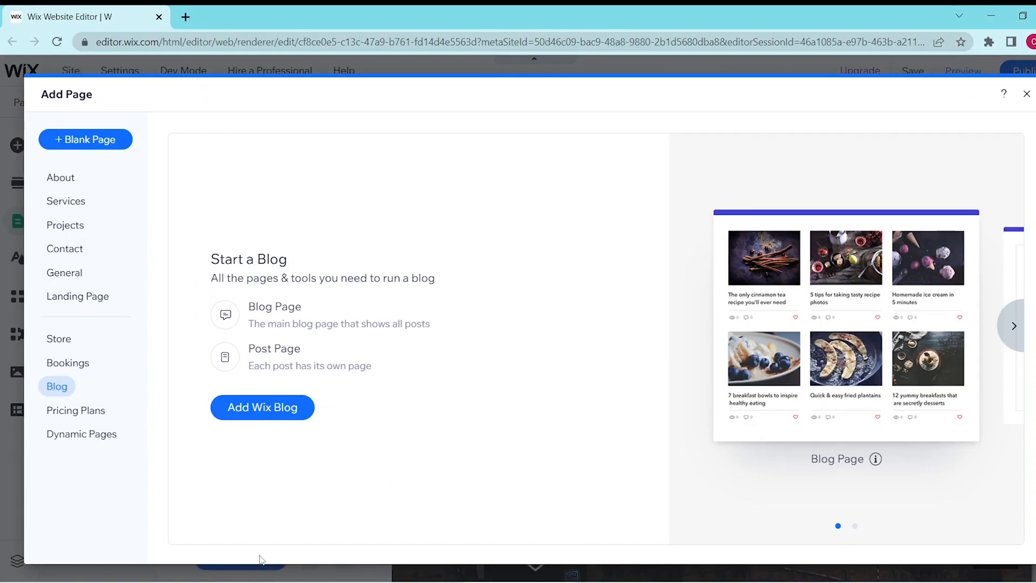
mouse_move(134, 401)
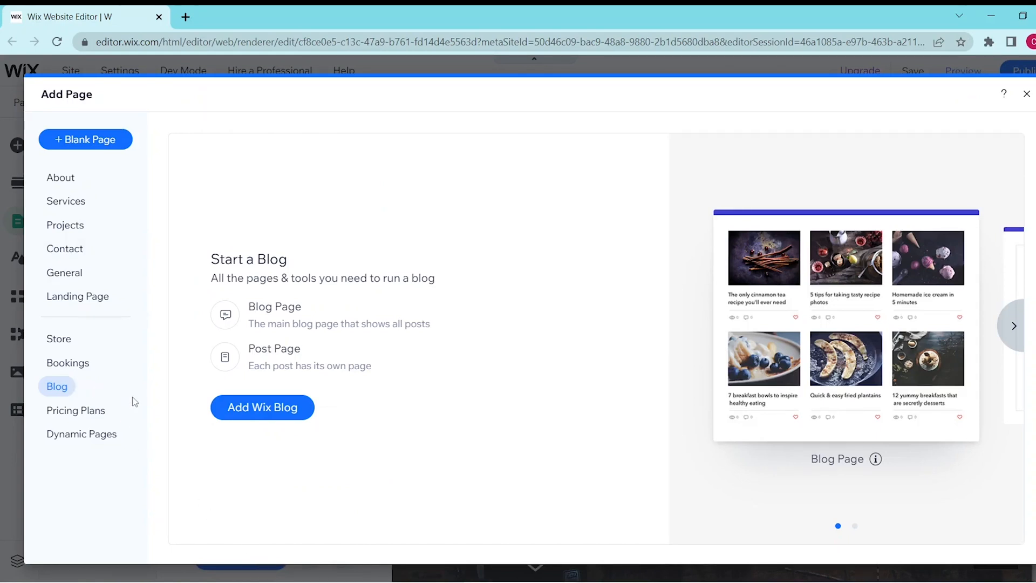
mouse_move(262, 406)
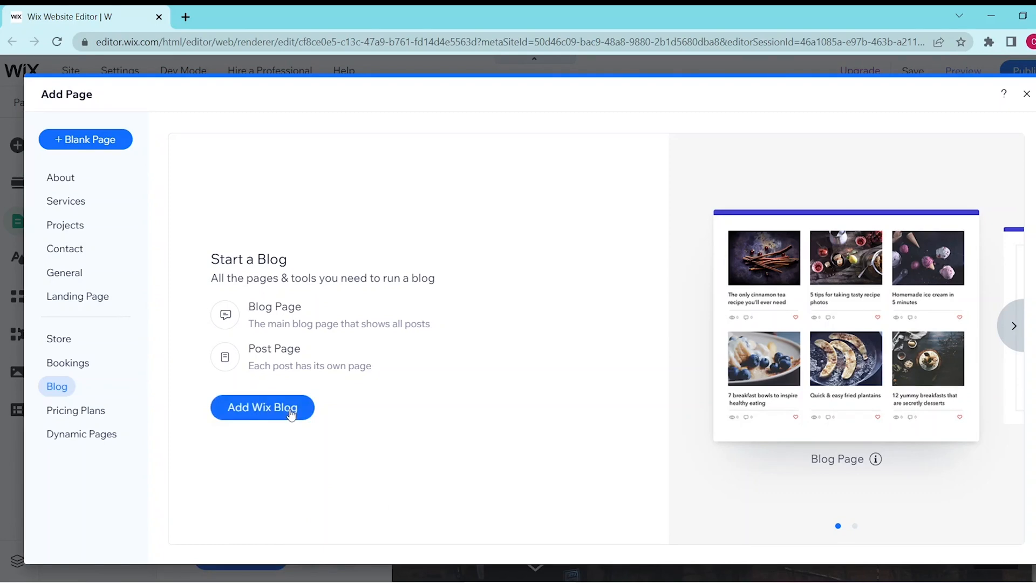
Step: Add Wix Blog and open the new Blog page under Blog Pages
click(263, 407)
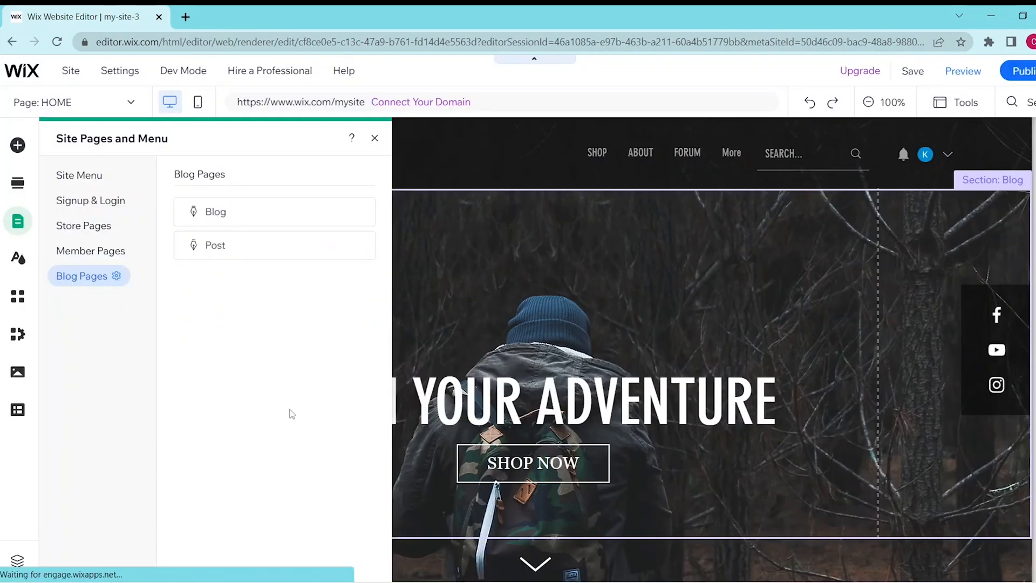
click(216, 212)
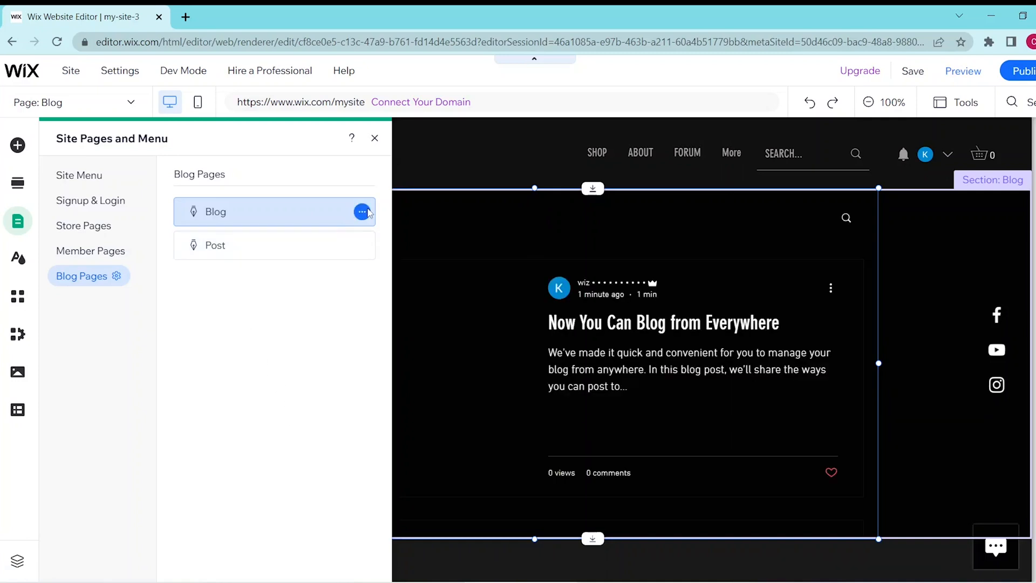
Step: Close Site Pages and Menu to show posts like 'Design a Beautiful Blog'
click(362, 211)
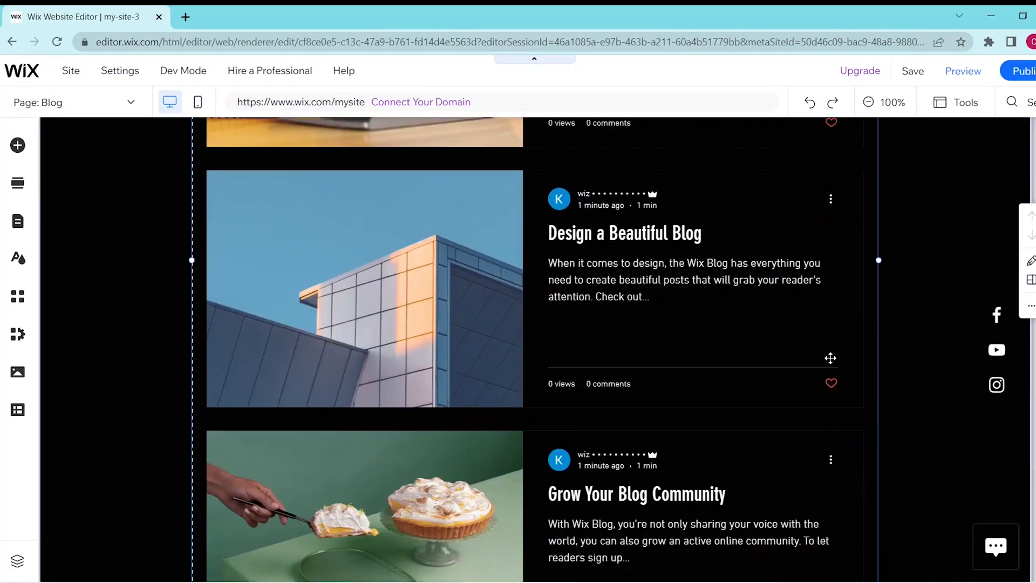
scroll(down, 3)
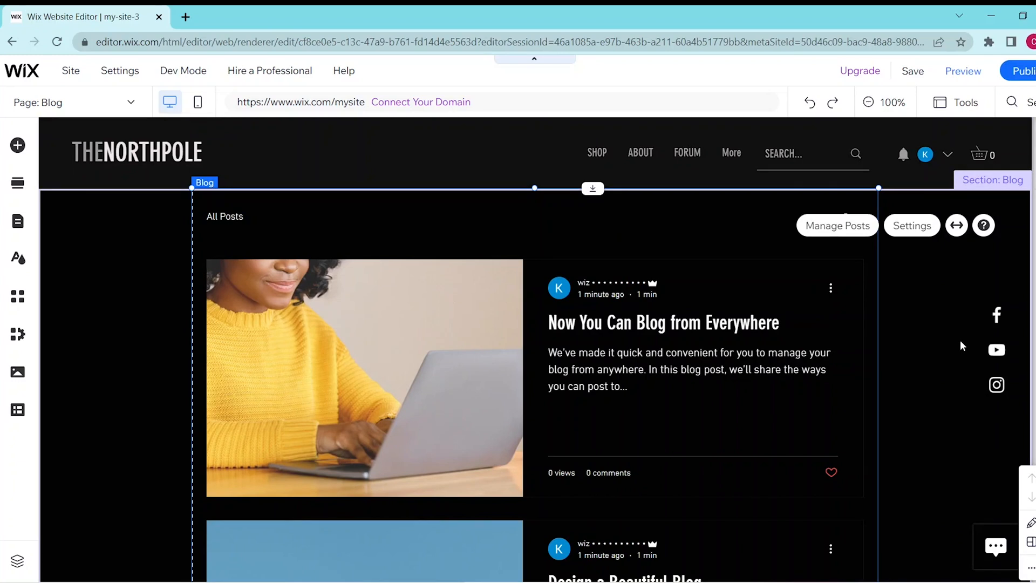
mouse_move(951, 380)
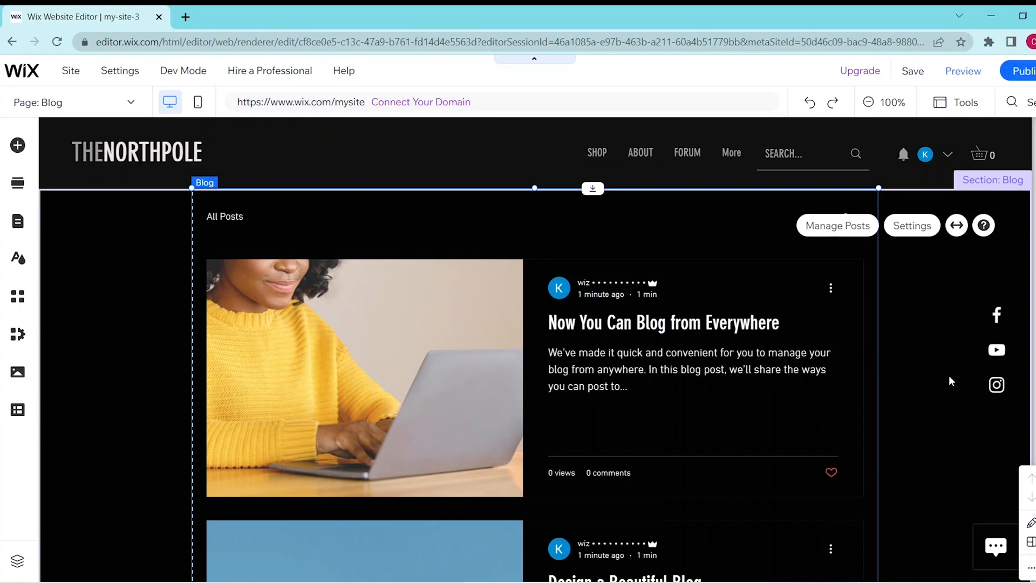